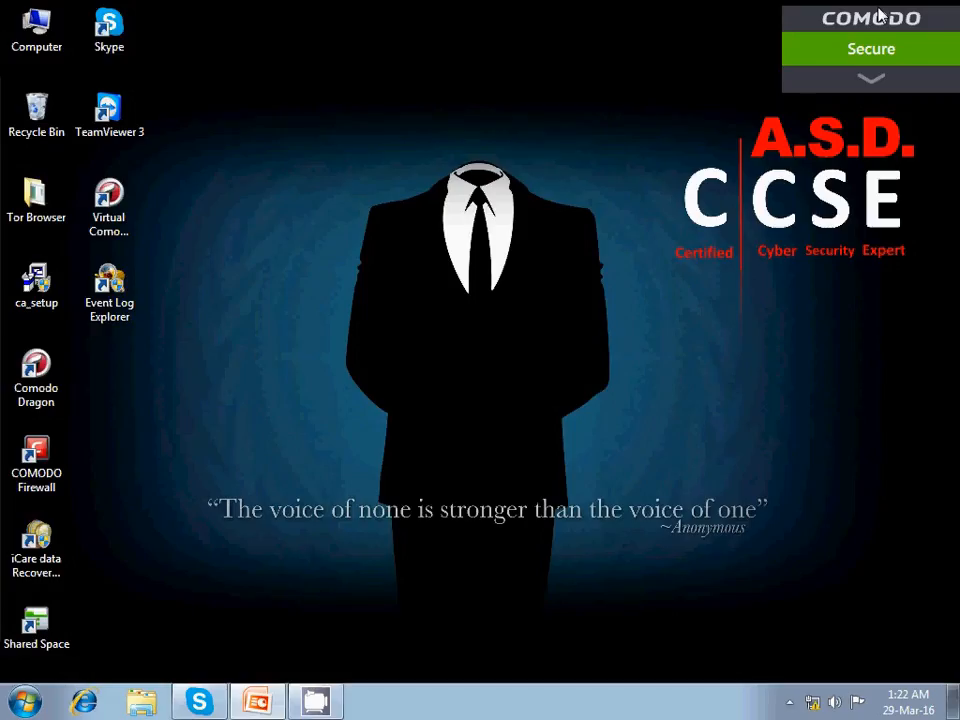
Step: Run ca_setup as a Comodo Allowed Application and install Cain & Abel, allowing the WinPcap installer to launch
left_click(36, 284)
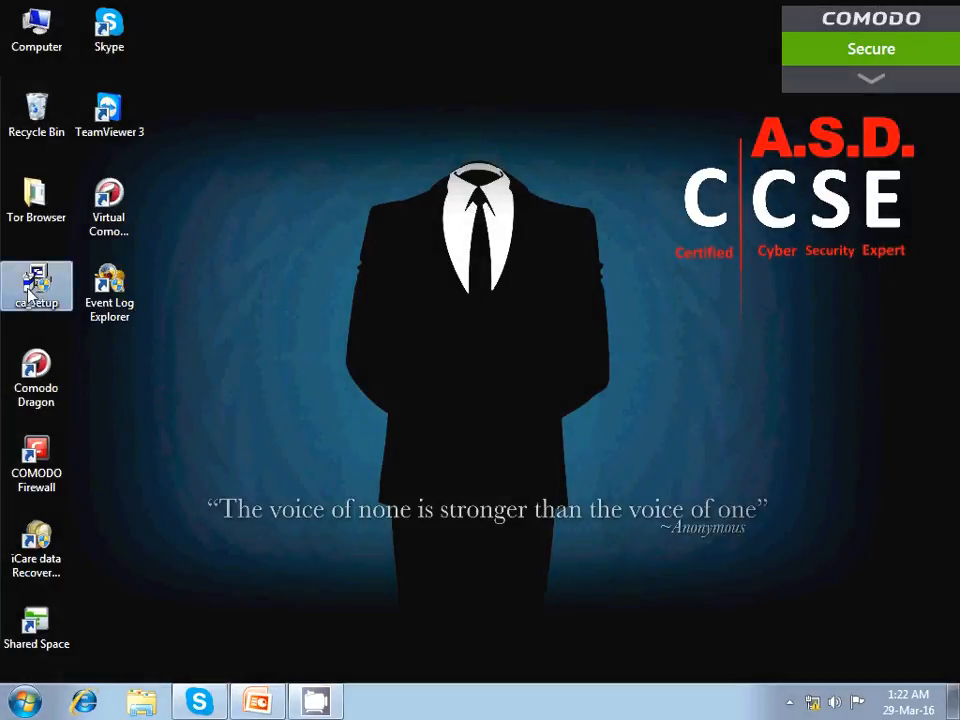
mouse_move(36, 284)
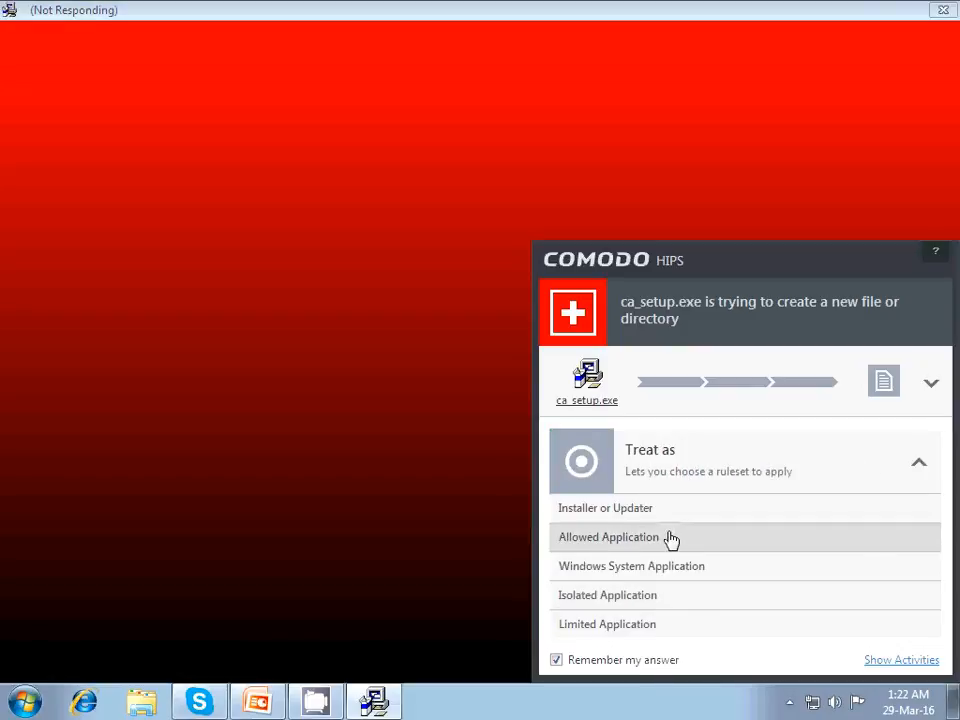
left_click(608, 536)
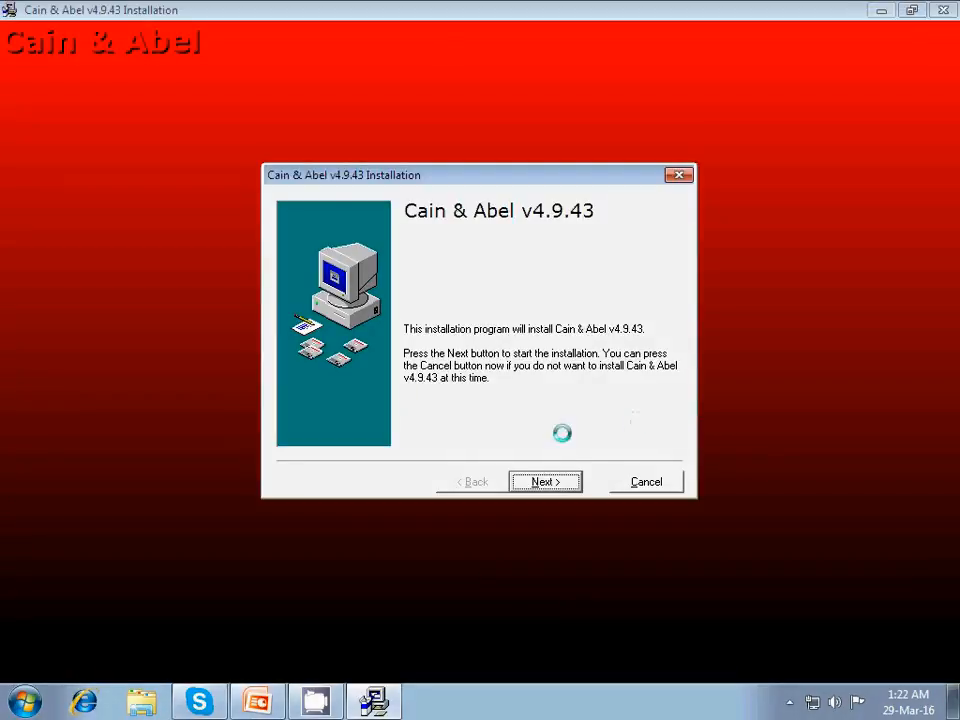
left_click(544, 480)
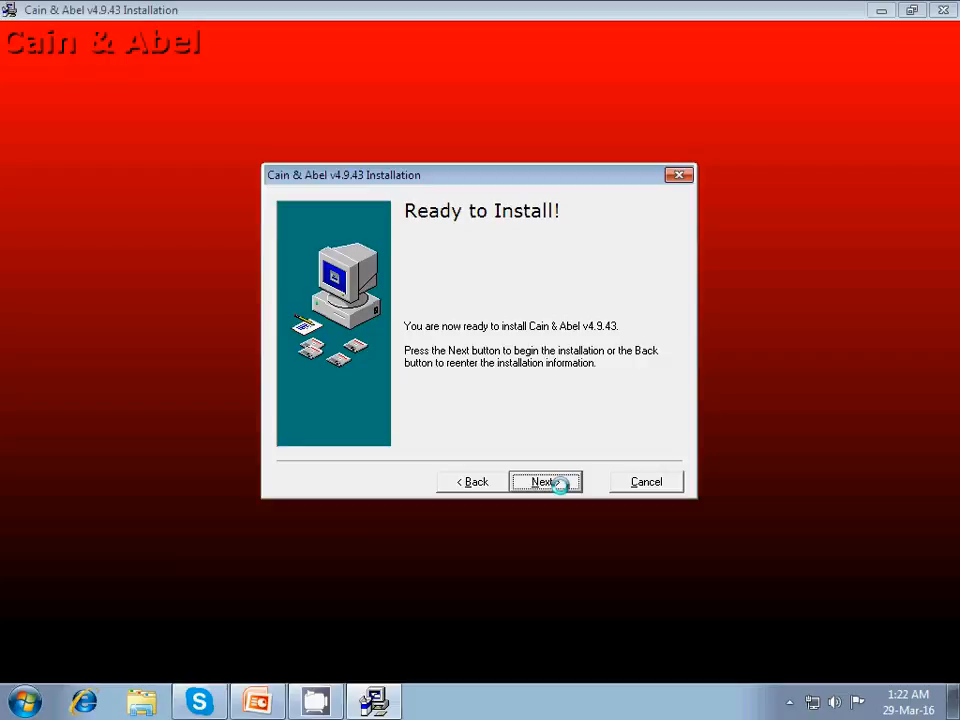
left_click(544, 480)
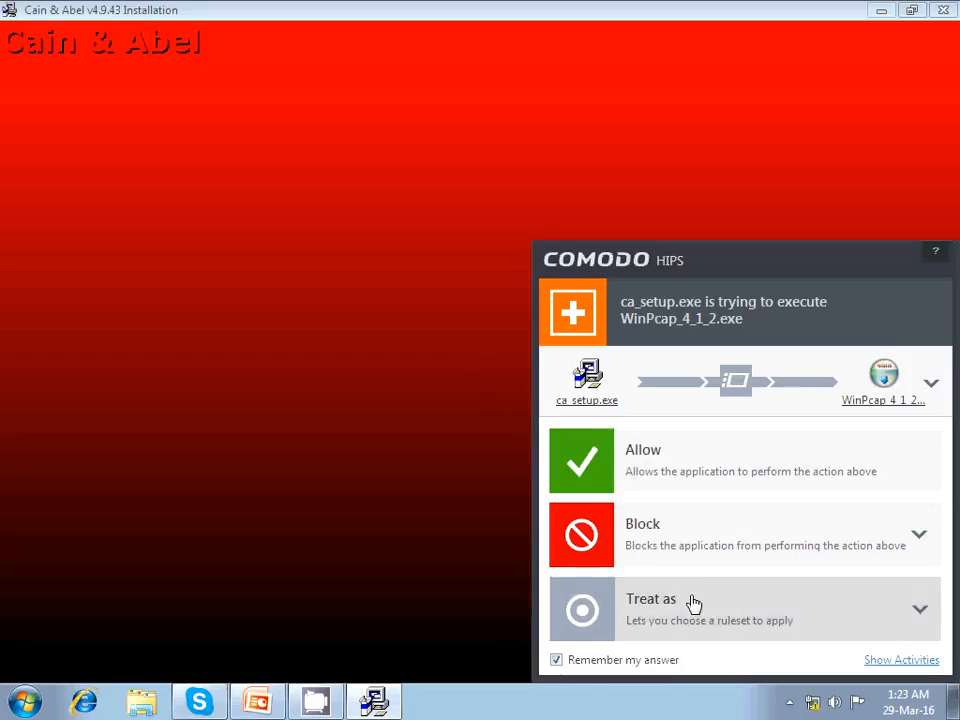
left_click(580, 460)
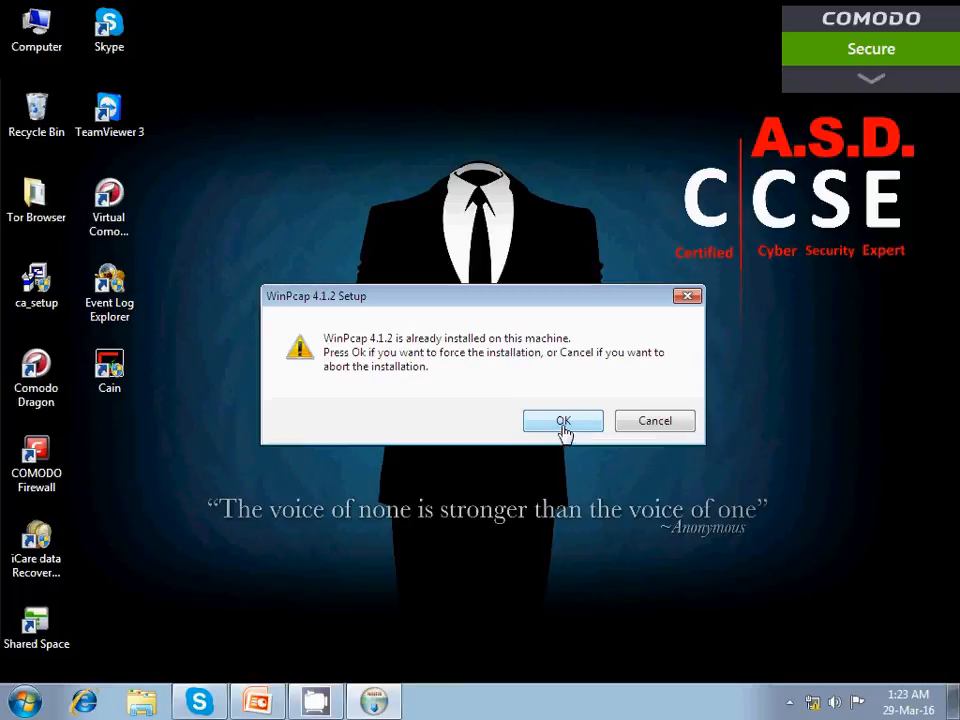
Step: Force-reinstall WinPcap 4.1.2 with the boot-time driver and finish its wizard
left_click(564, 420)
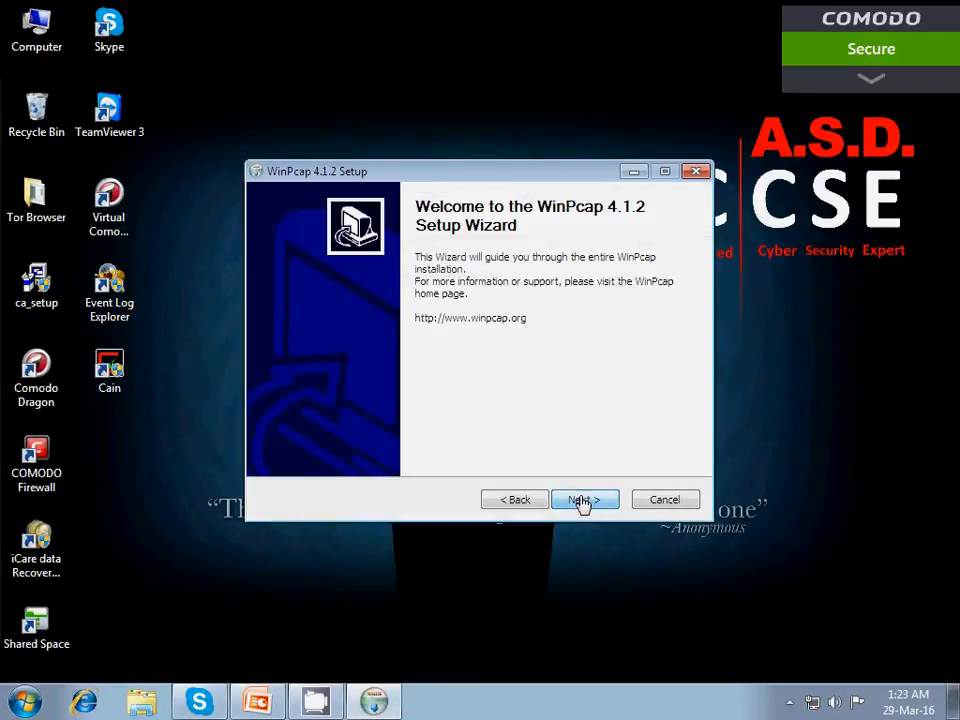
left_click(584, 500)
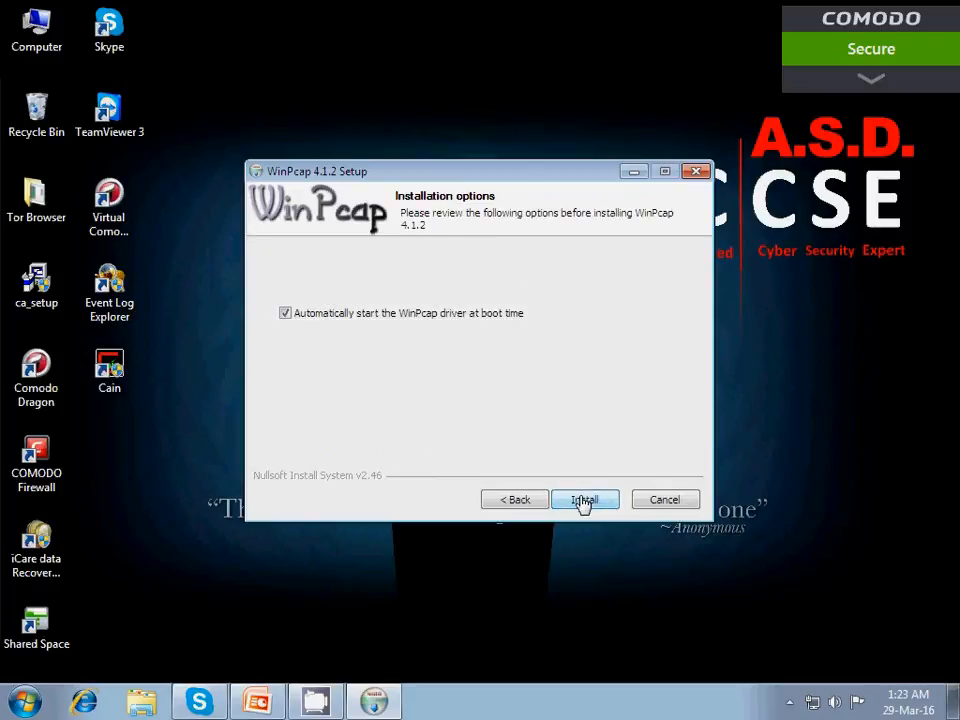
left_click(584, 500)
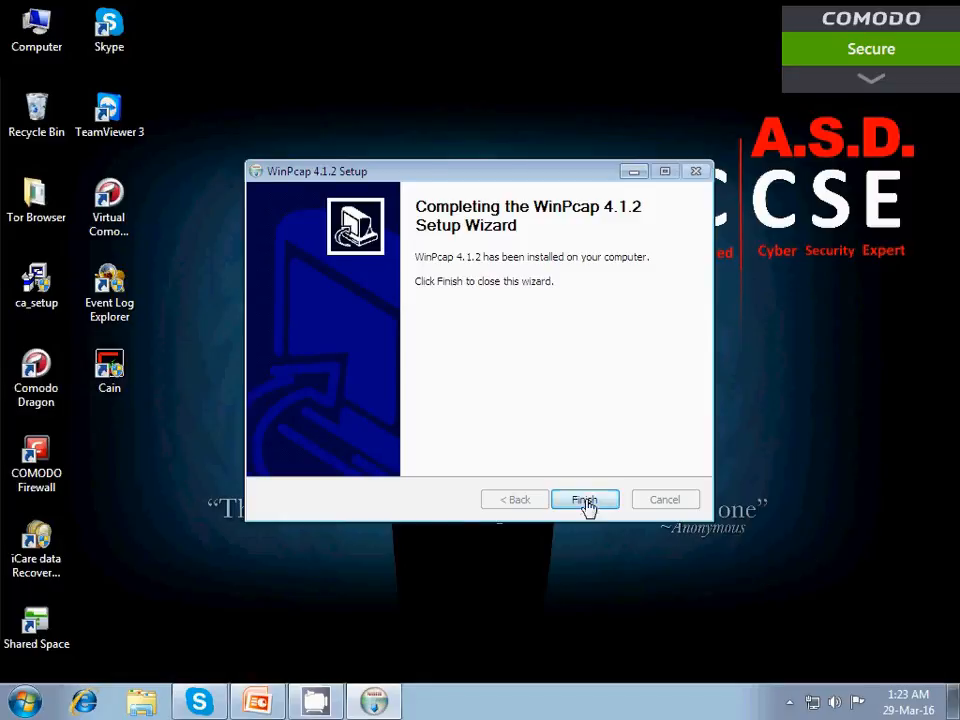
left_click(584, 500)
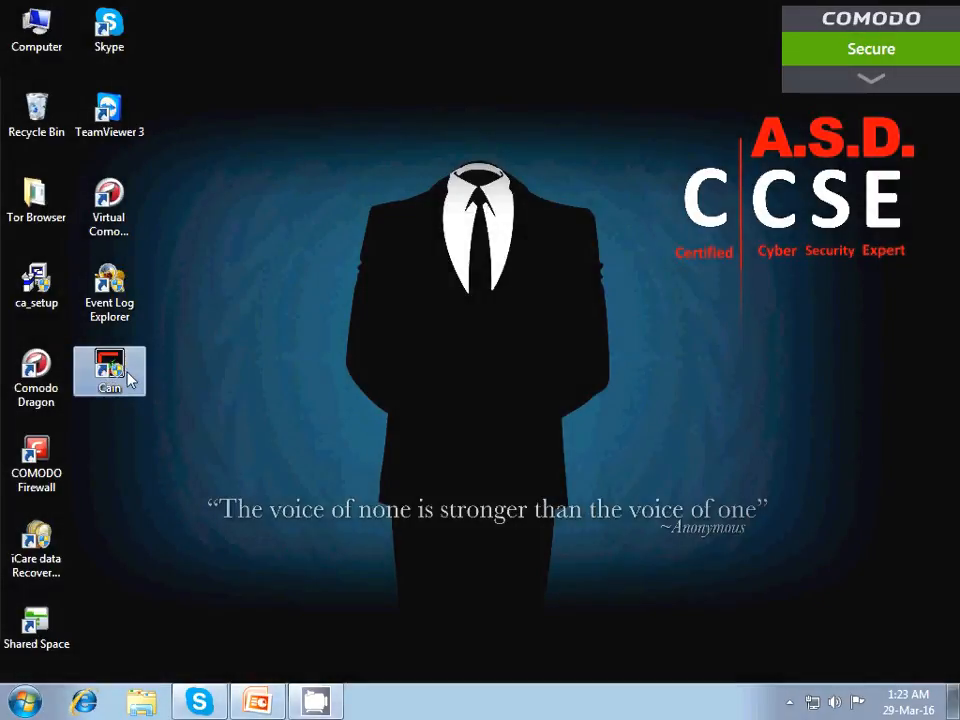
mouse_move(110, 370)
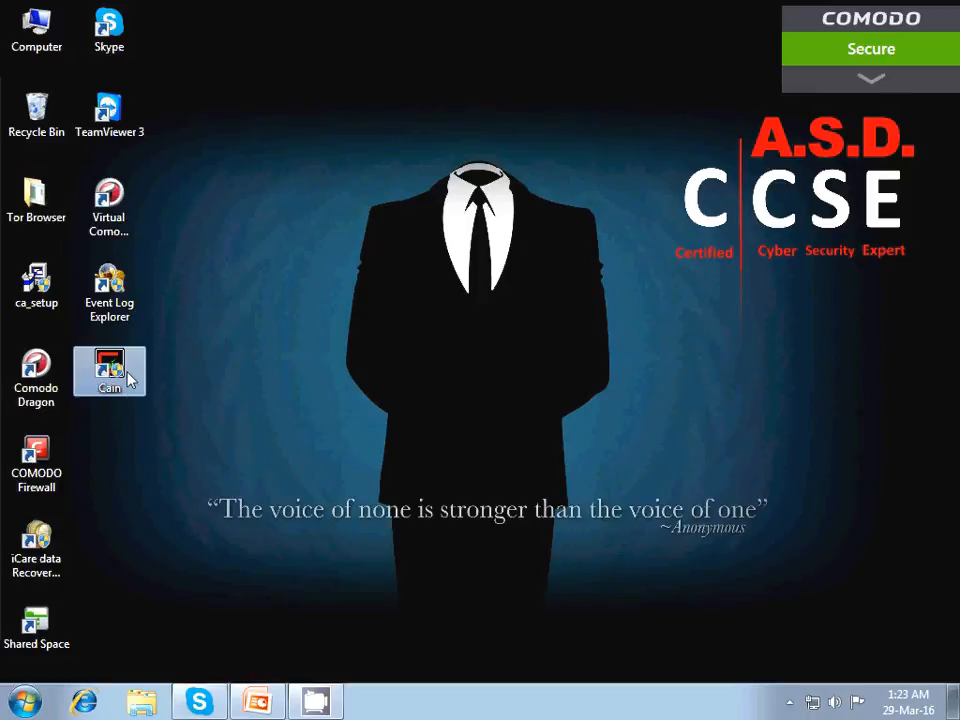
mouse_move(516, 384)
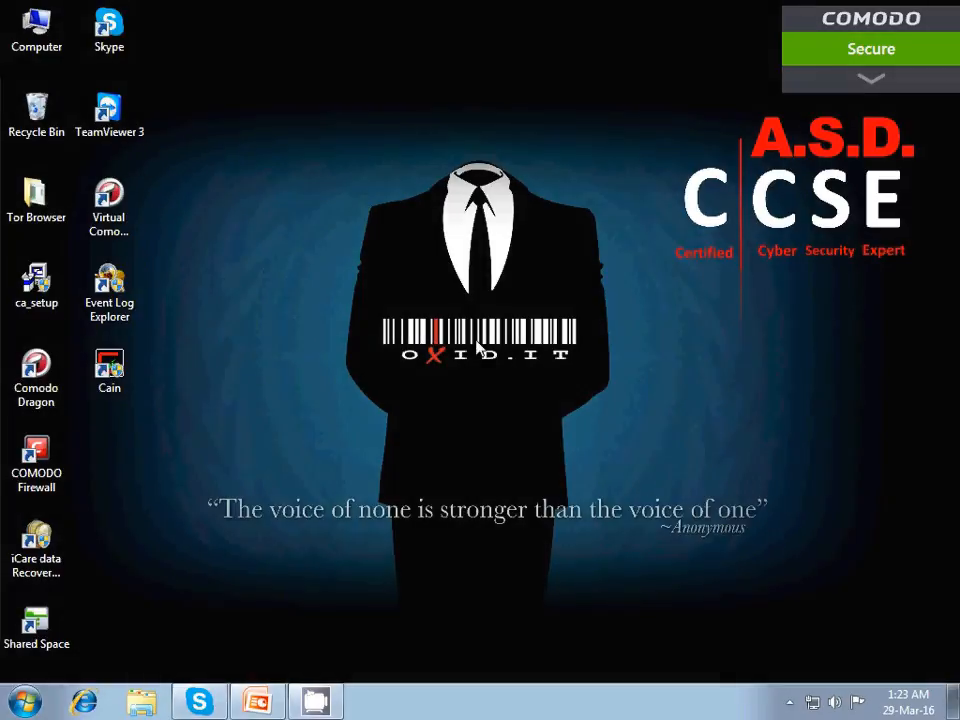
Step: Launch Cain & Abel from the desktop and maximize its window
double_click(108, 364)
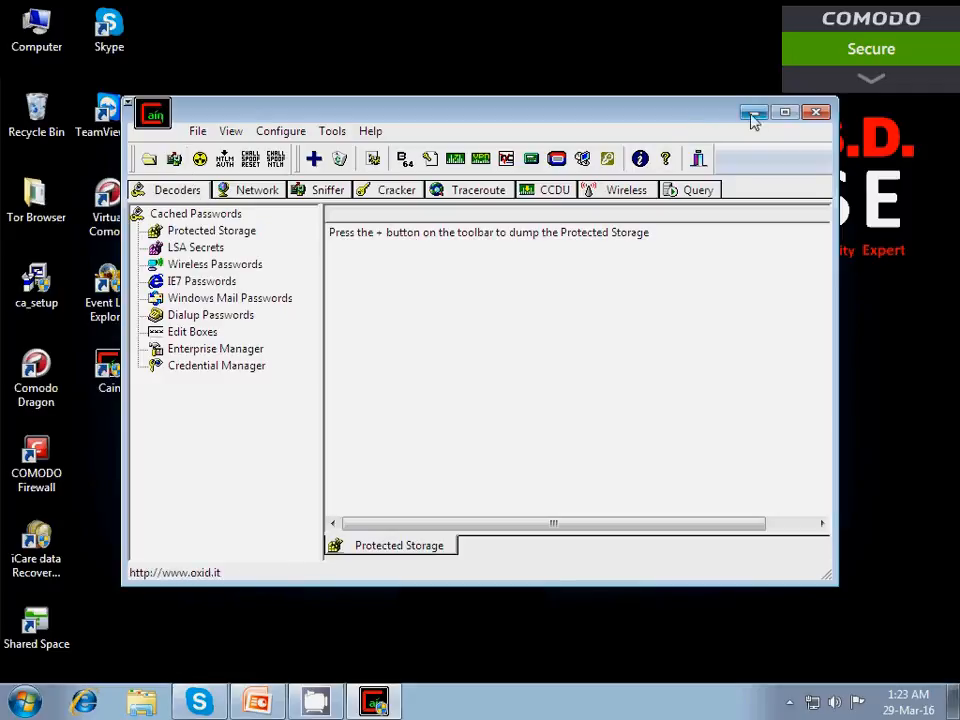
left_click(784, 112)
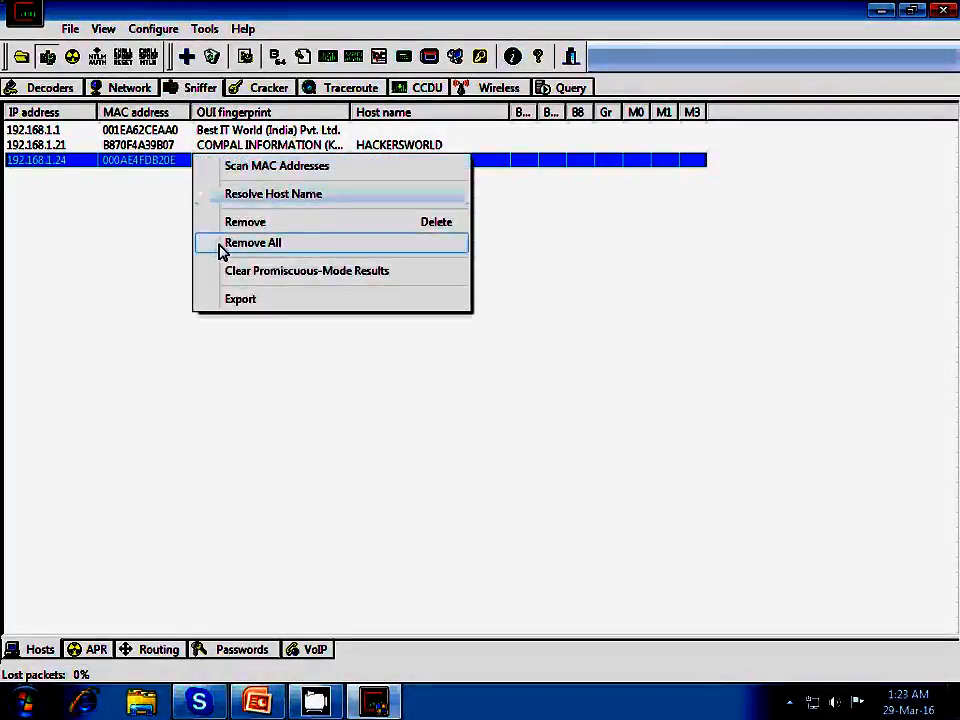
Step: Clear the host list and rescan MAC addresses so four hosts including 192.168.1.103 appear
left_click(252, 242)
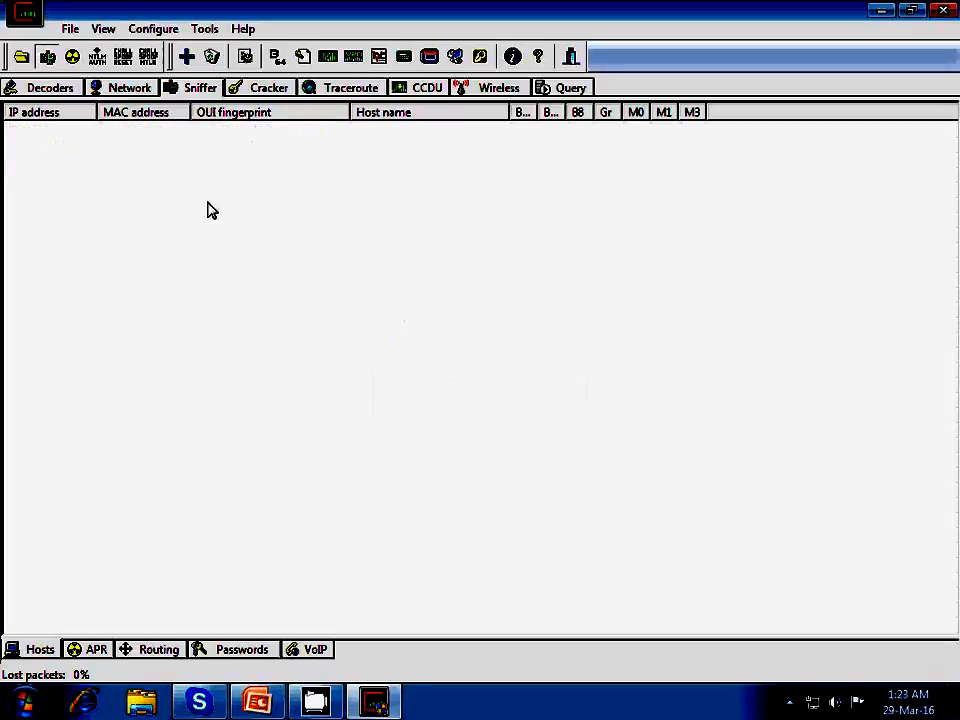
left_click(186, 56)
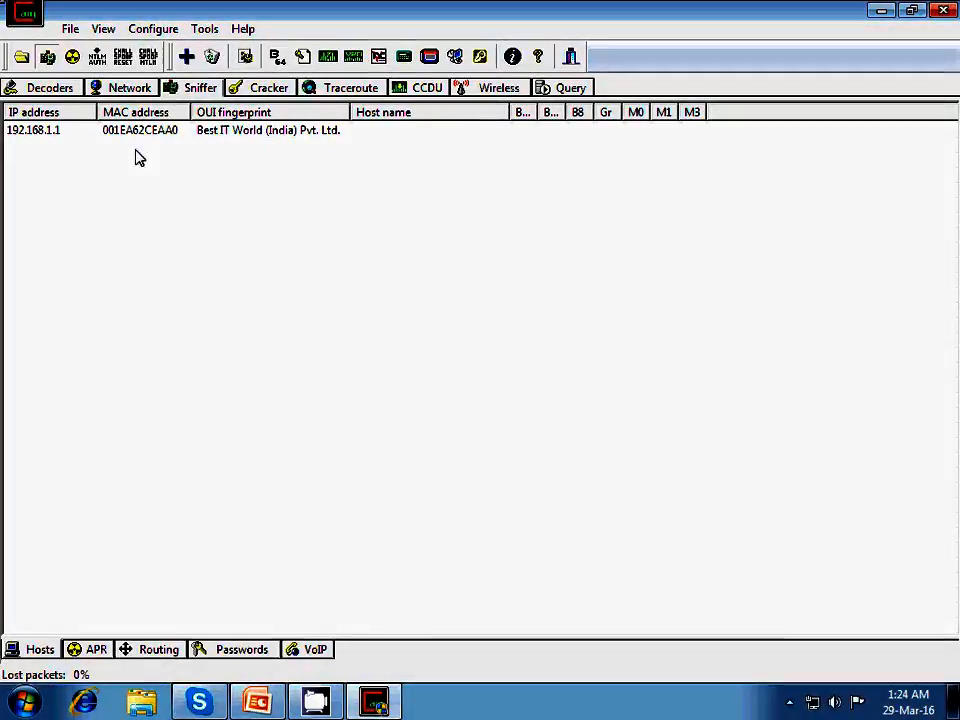
left_click(186, 56)
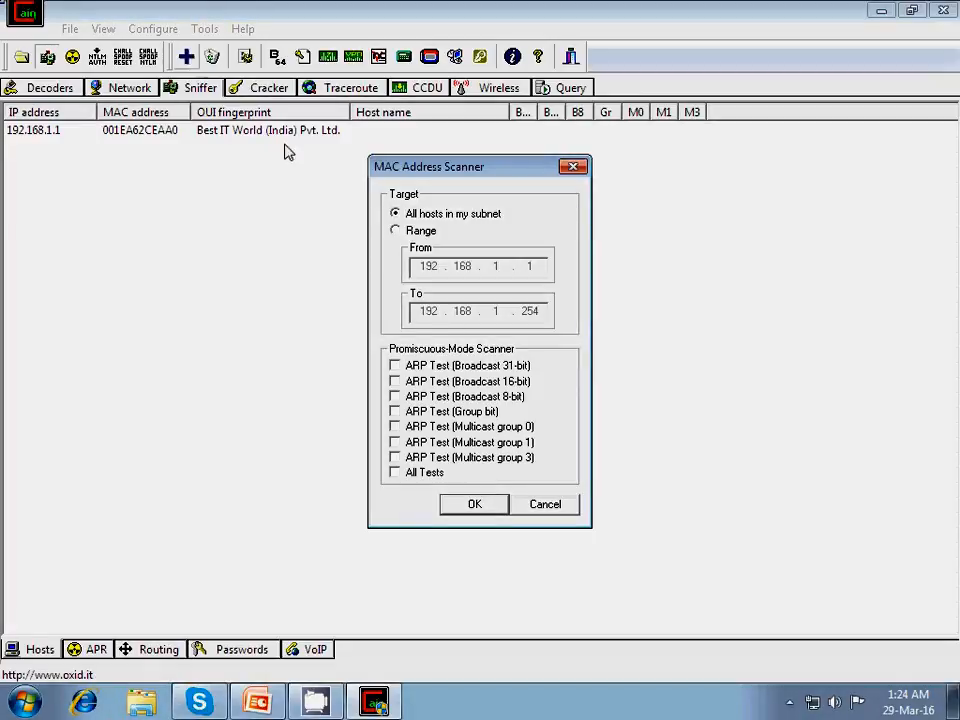
left_click(396, 230)
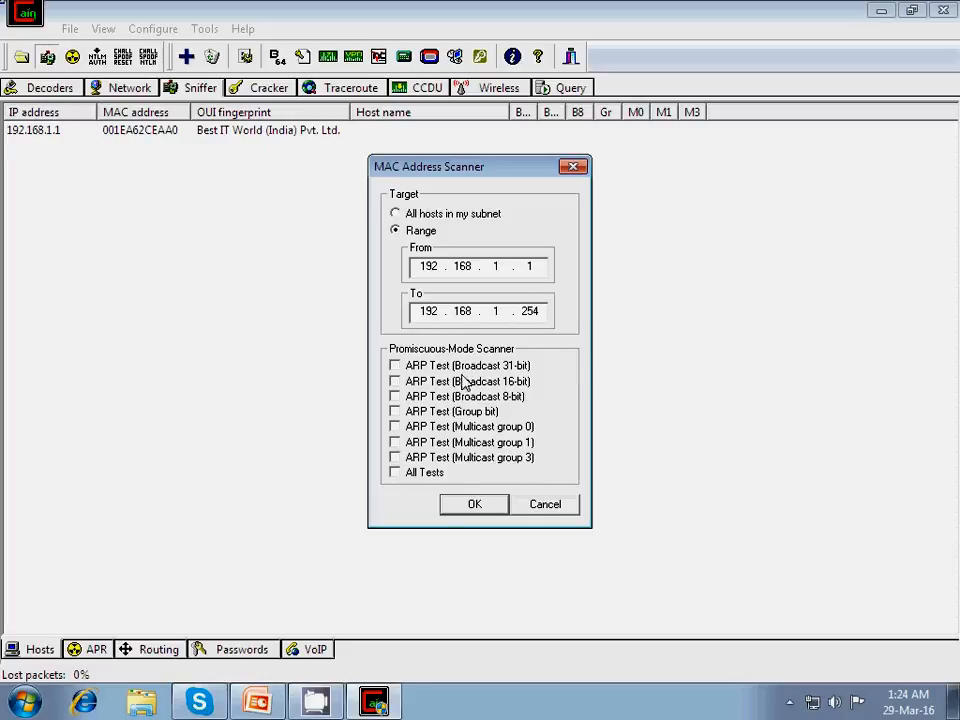
left_click(474, 504)
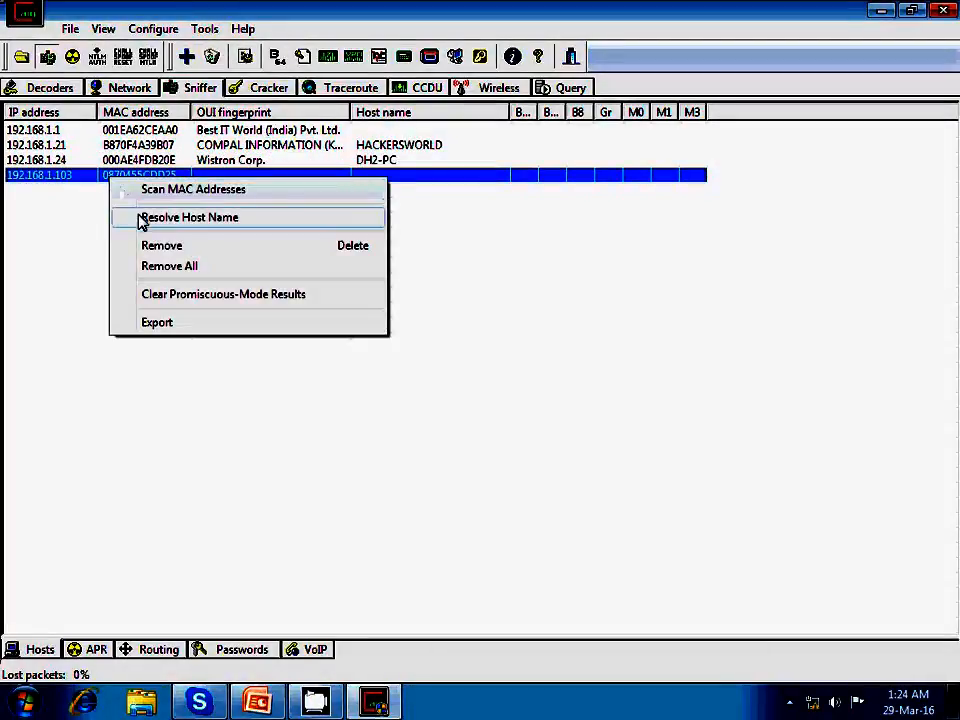
mouse_move(144, 220)
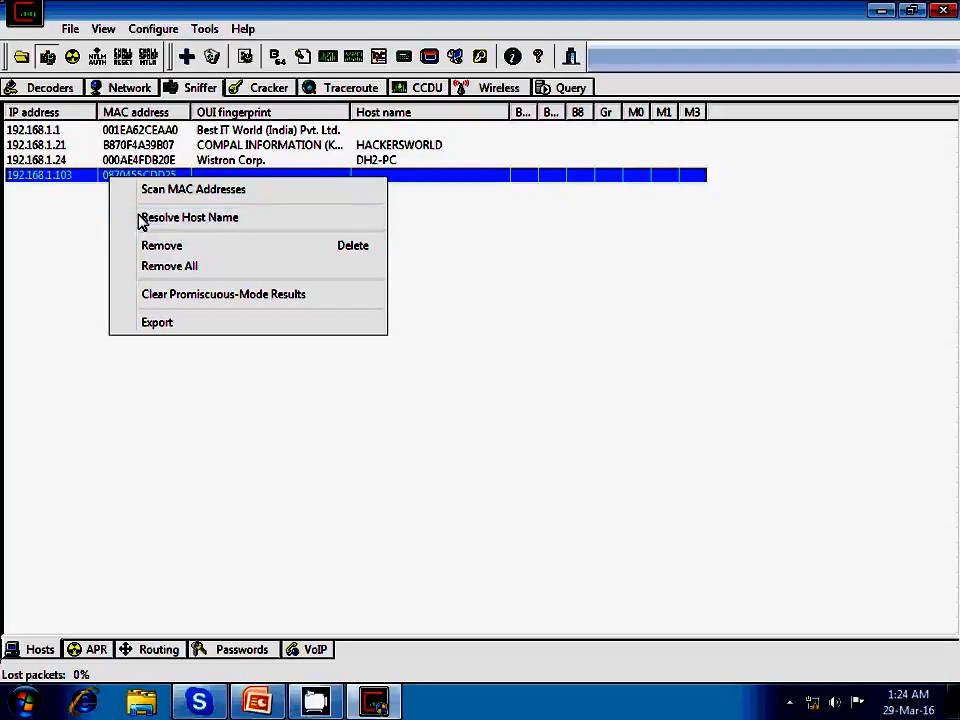
mouse_move(212, 222)
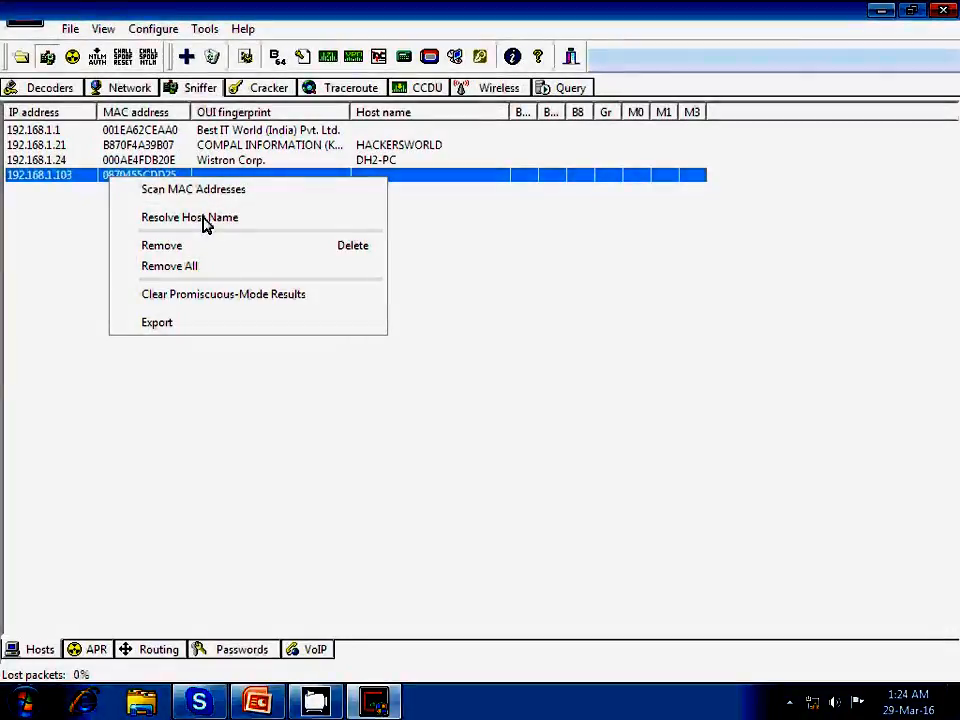
Step: Resolve the host name of 192.168.1.103 and switch to the APR poisoning view
left_click(188, 216)
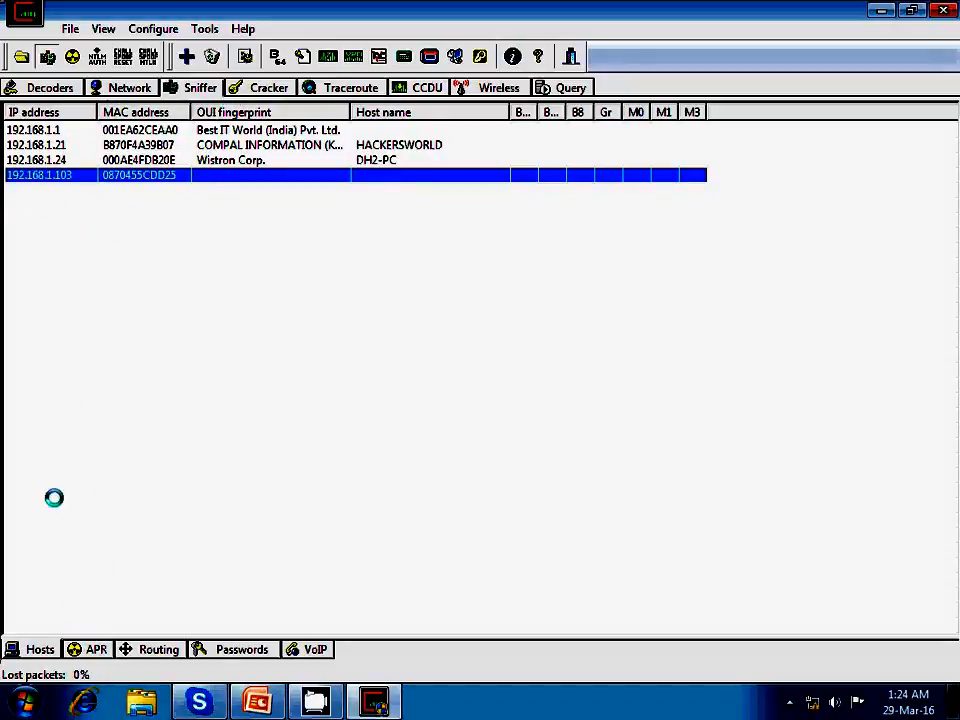
left_click(96, 648)
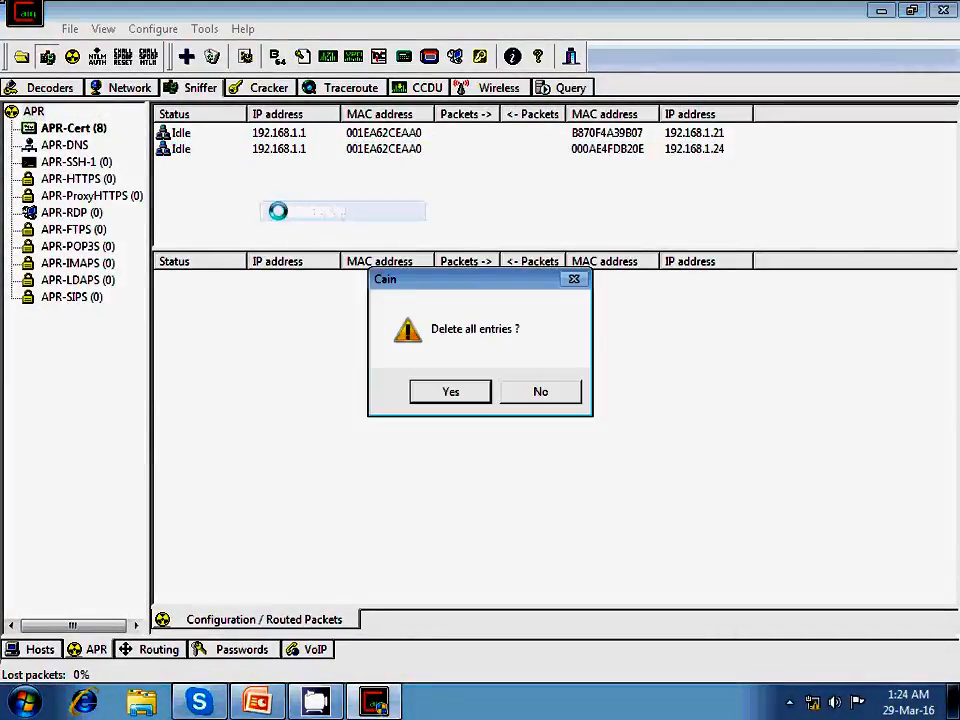
Step: Delete old entries and add a poisoning pair of router 192.168.1.1 with host 192.168.1.21
left_click(450, 390)
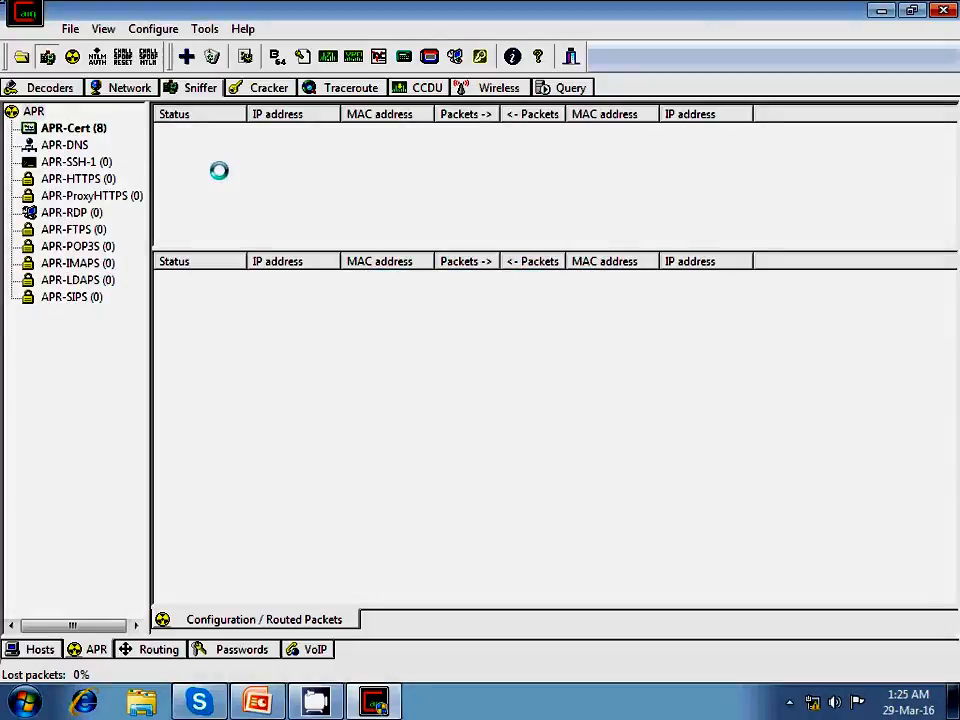
left_click(72, 128)
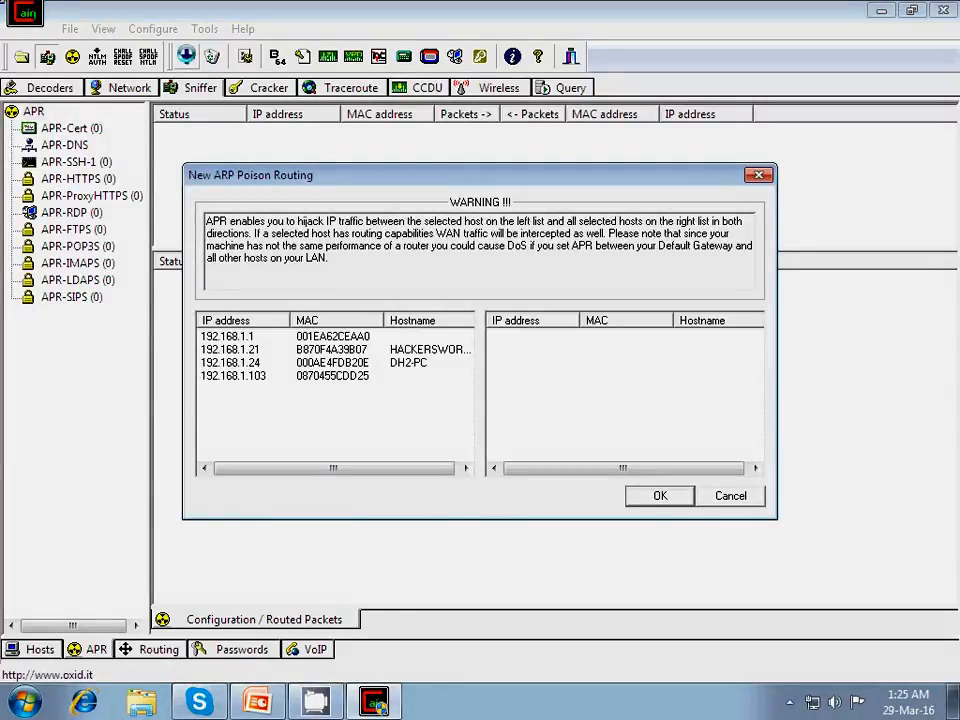
left_click(236, 376)
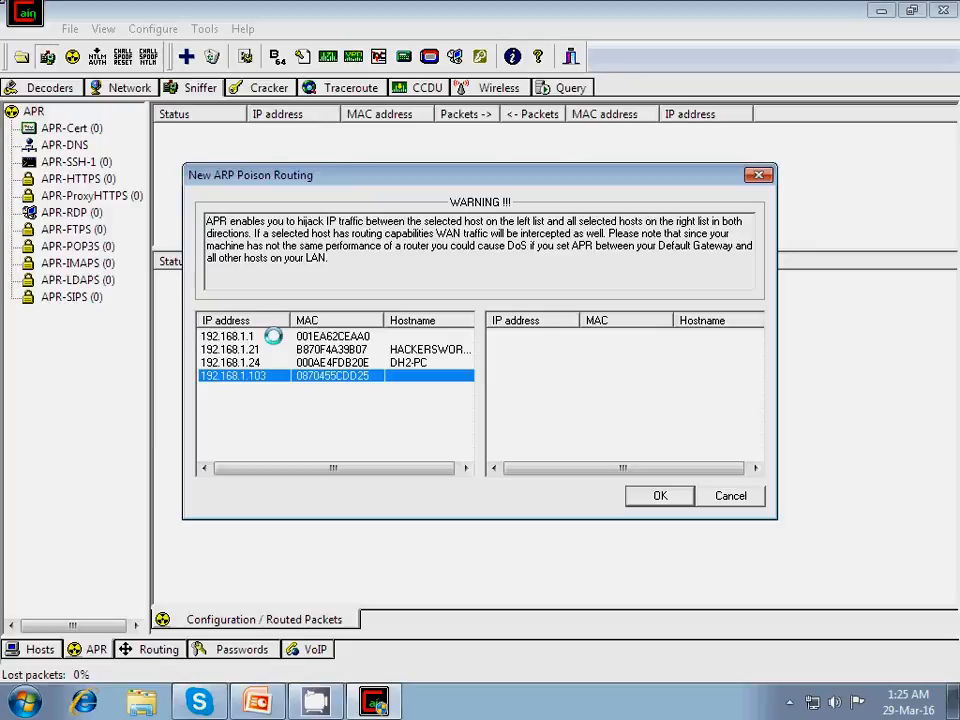
left_click(228, 336)
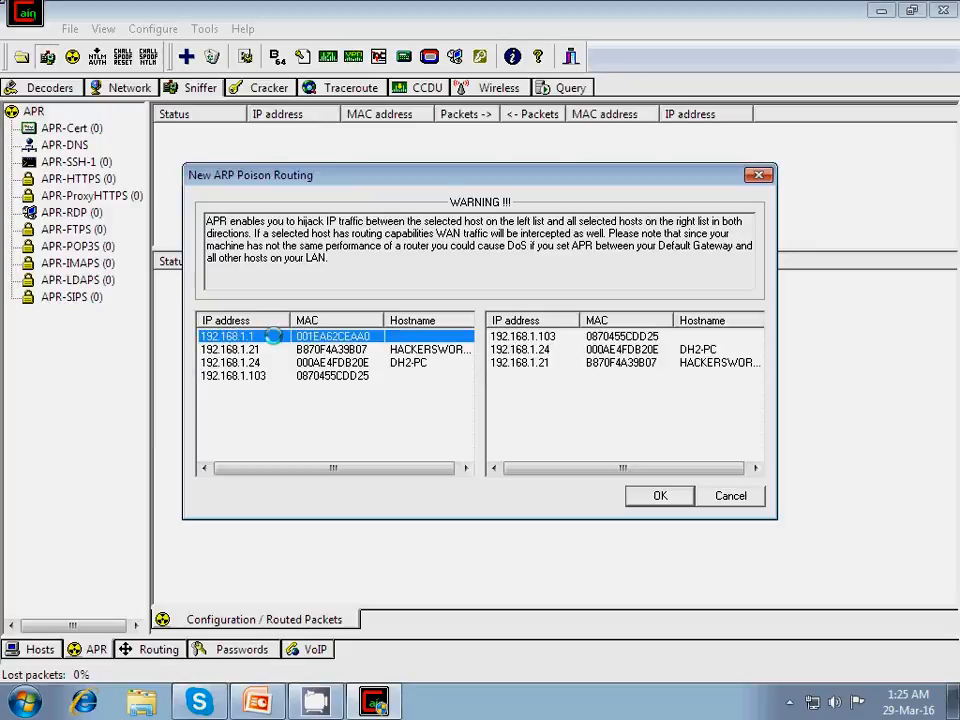
mouse_move(316, 340)
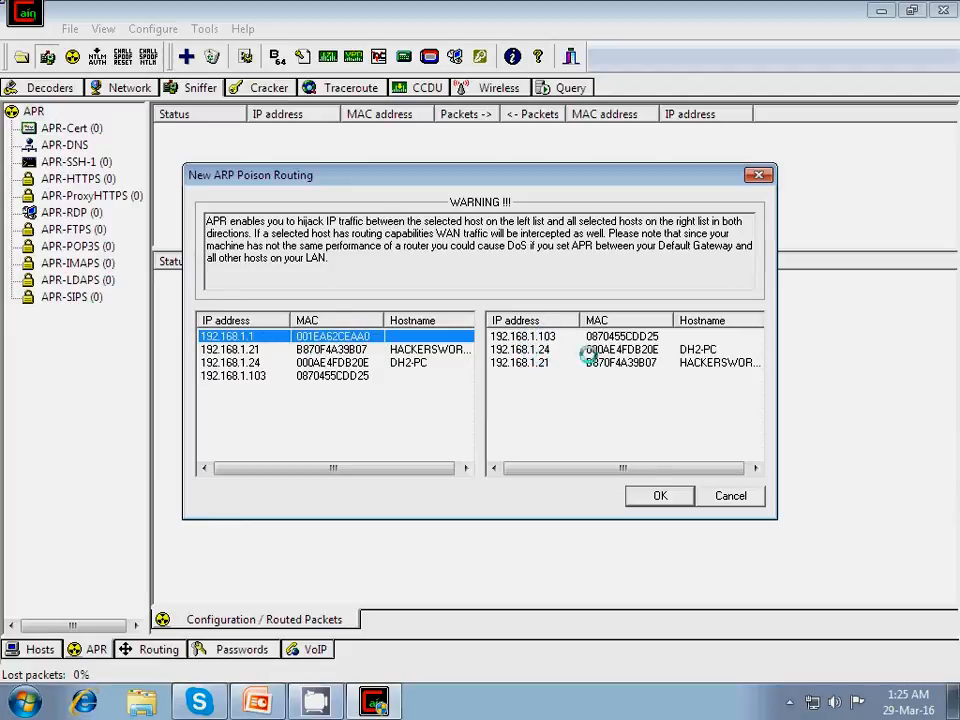
left_click(620, 362)
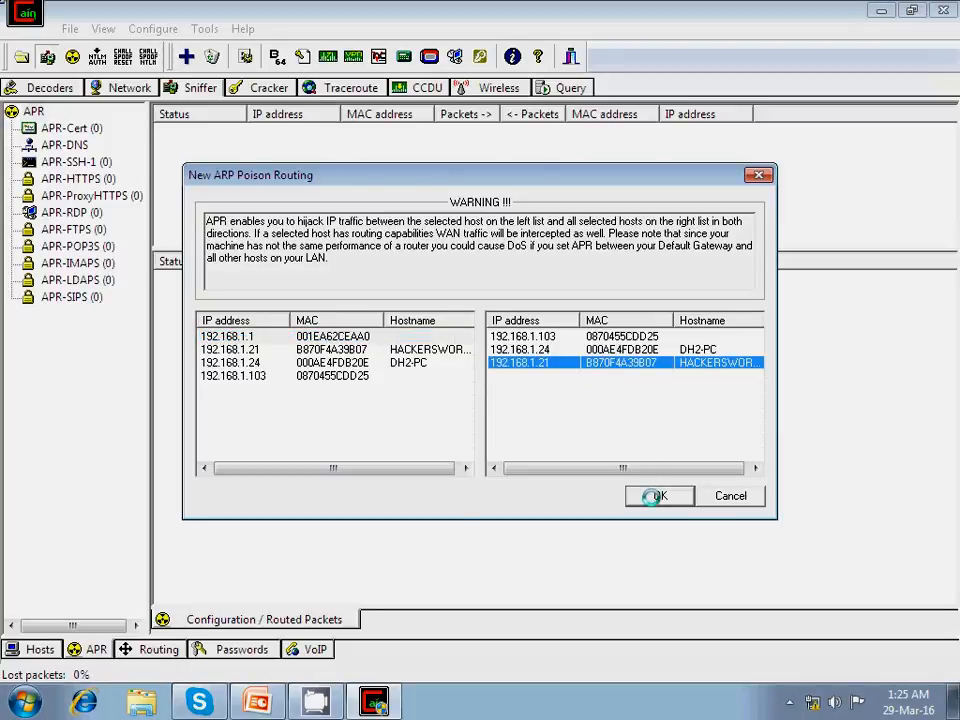
left_click(656, 496)
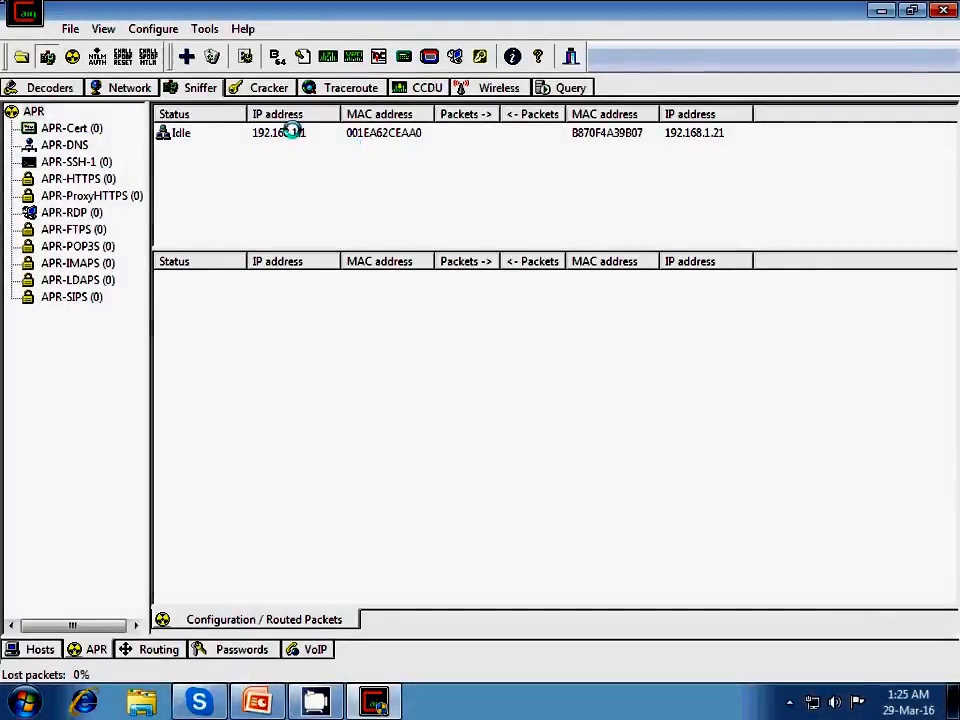
Step: Start APR on the 192.168.1.1–192.168.1.21 pair, dismiss the HTTPS socket error, and show Passwords
left_click(280, 132)
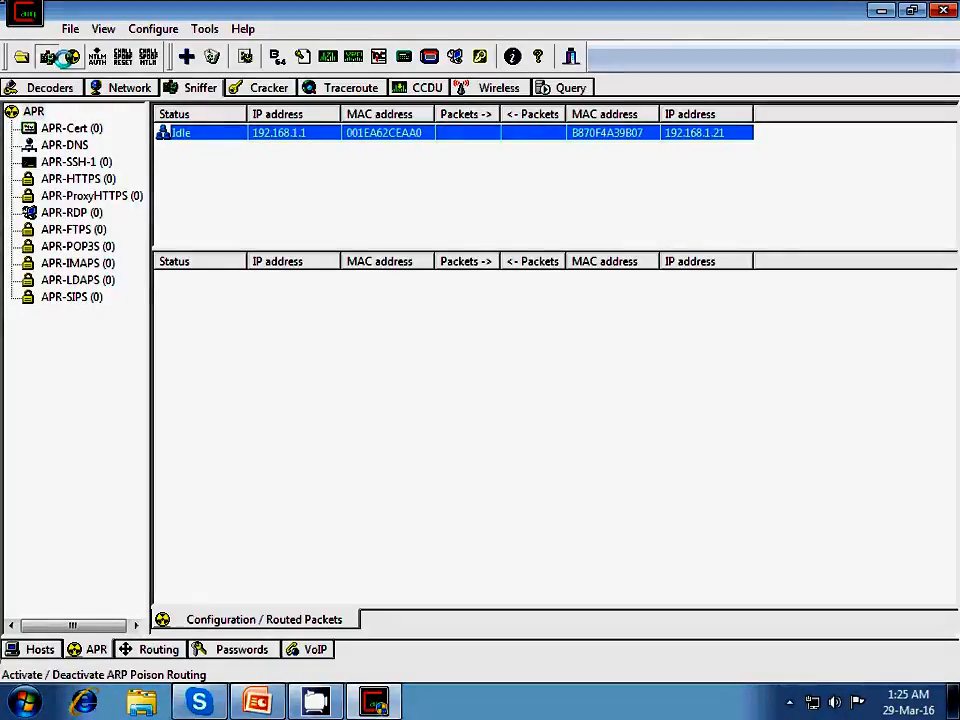
left_click(62, 56)
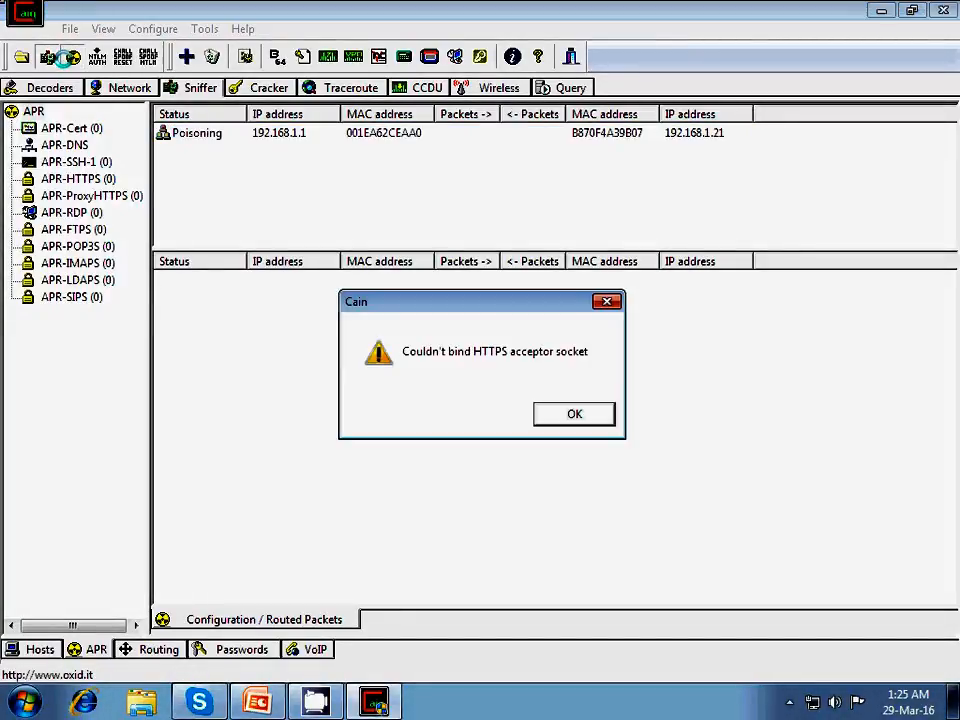
left_click(574, 414)
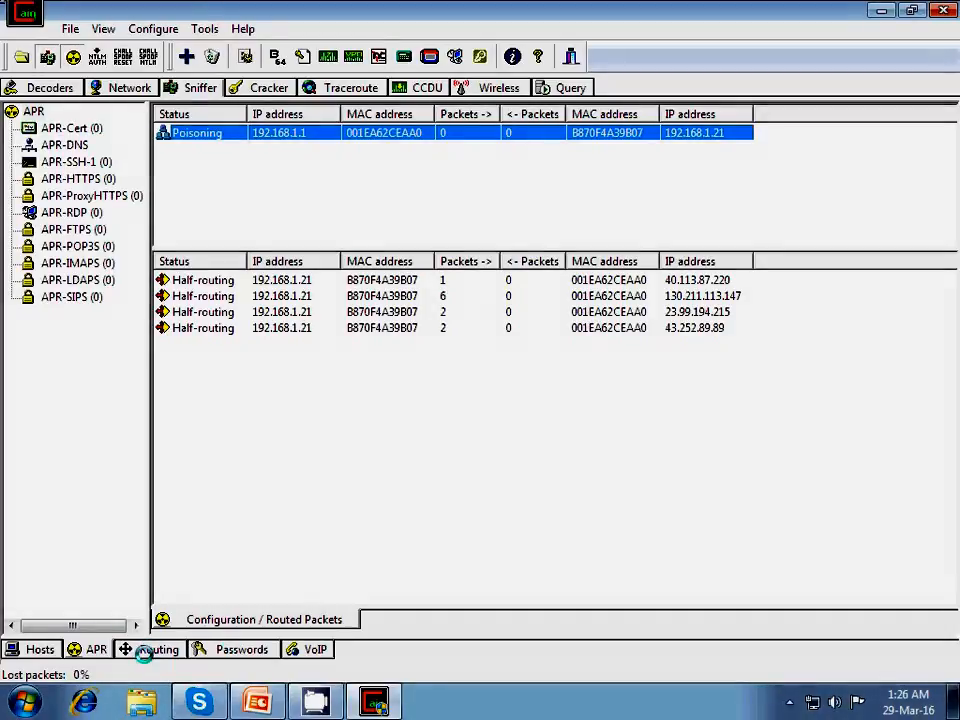
left_click(240, 648)
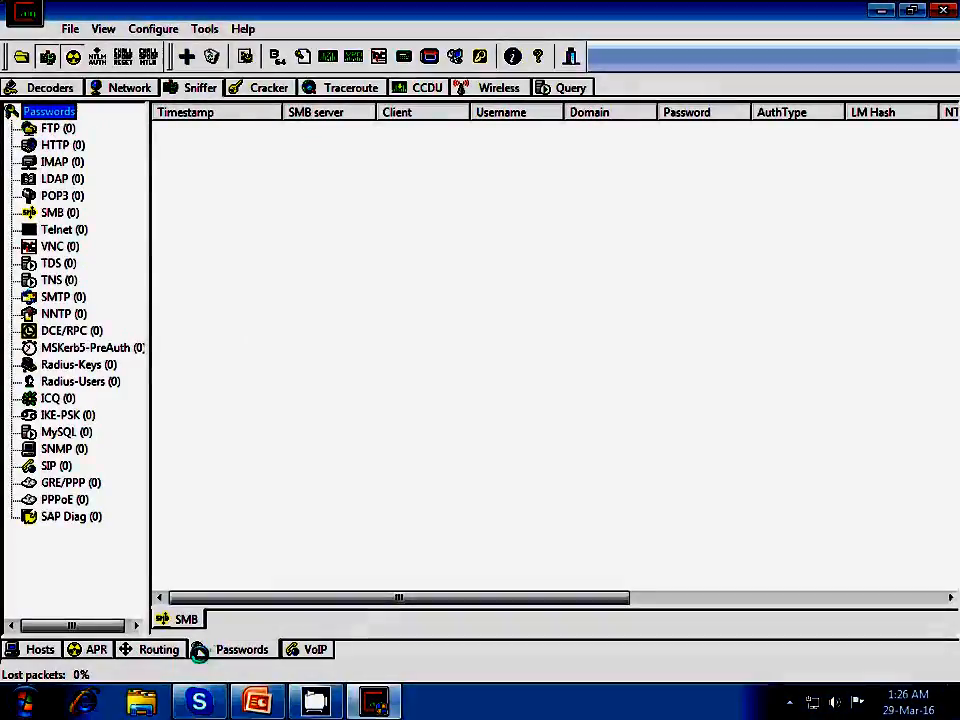
left_click(50, 128)
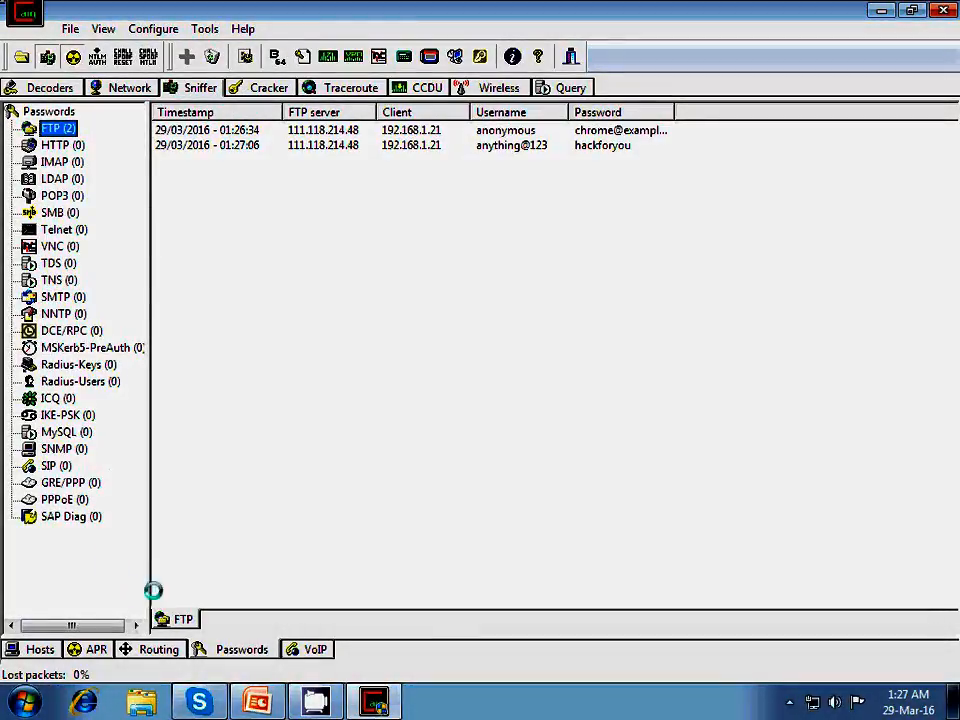
left_click(40, 648)
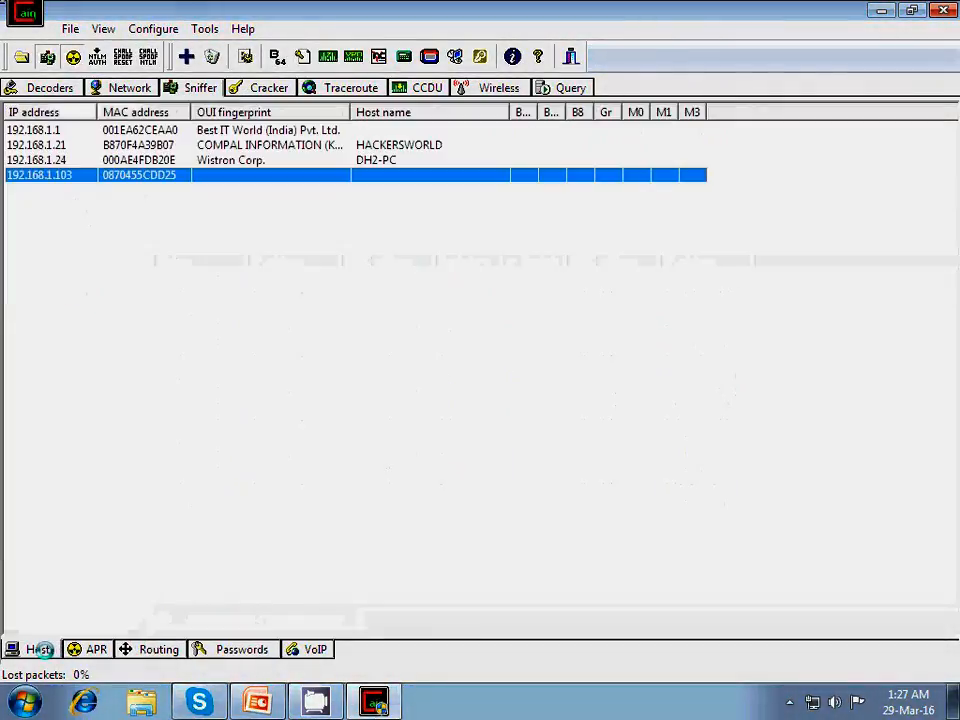
left_click(96, 648)
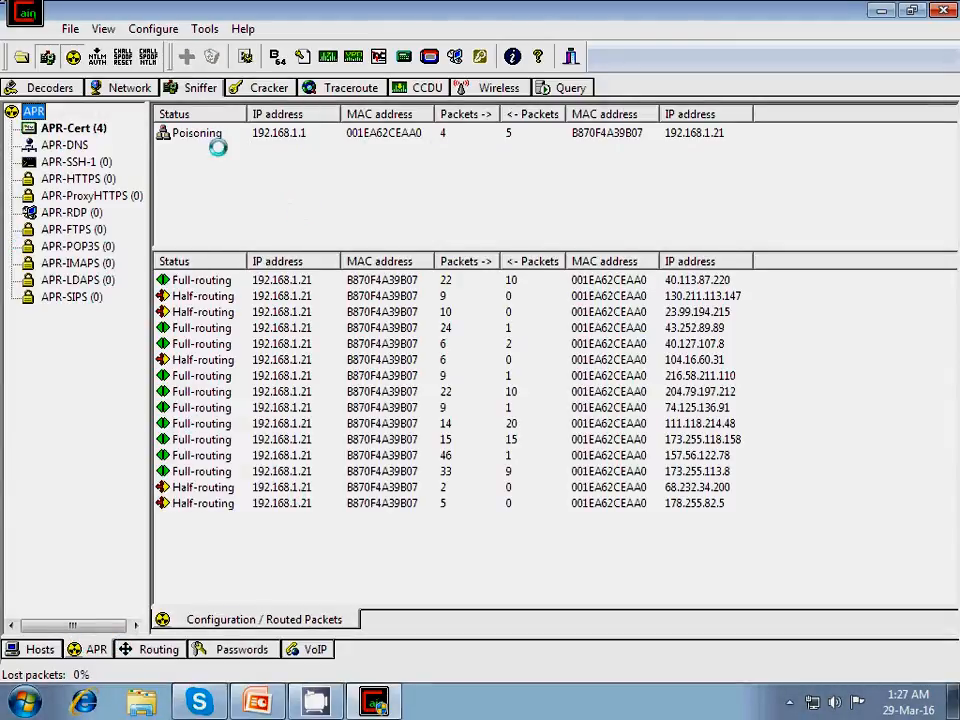